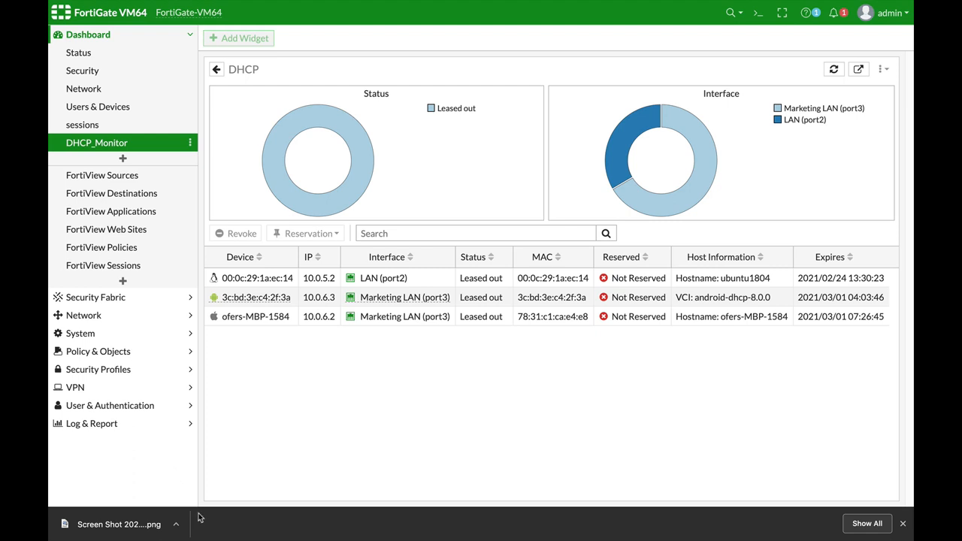
{"action": "mouse_move", "coordinate": [174, 524]}
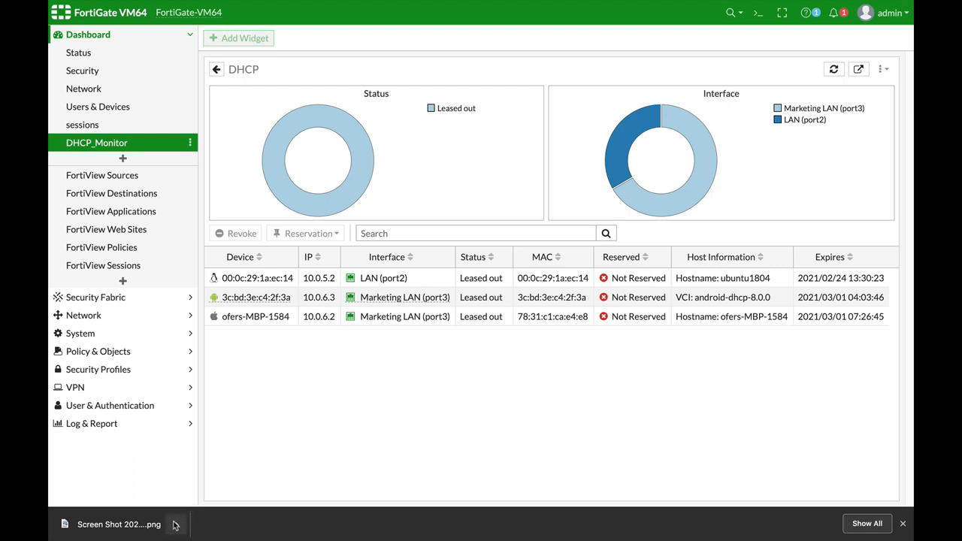
{"action": "mouse_move", "coordinate": [98, 106]}
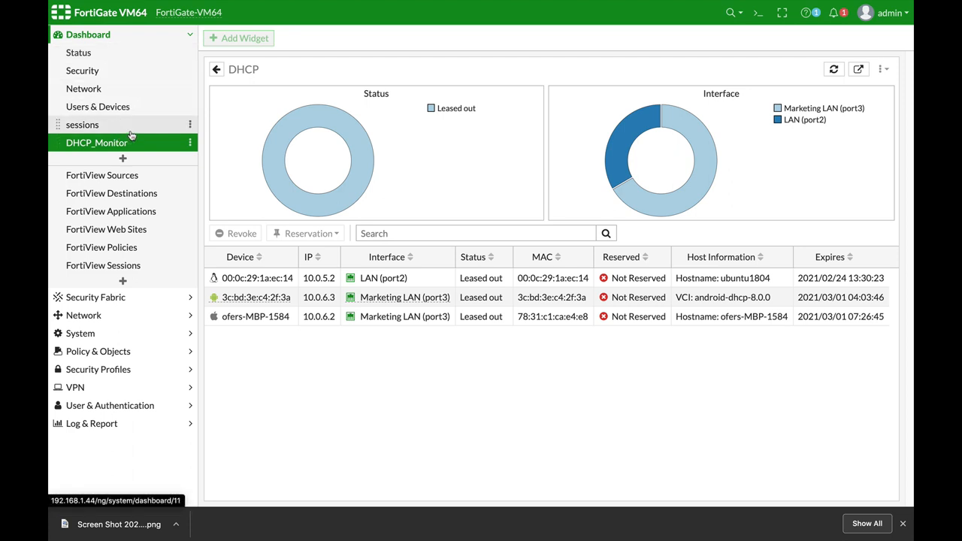
{"action": "mouse_move", "coordinate": [122, 158]}
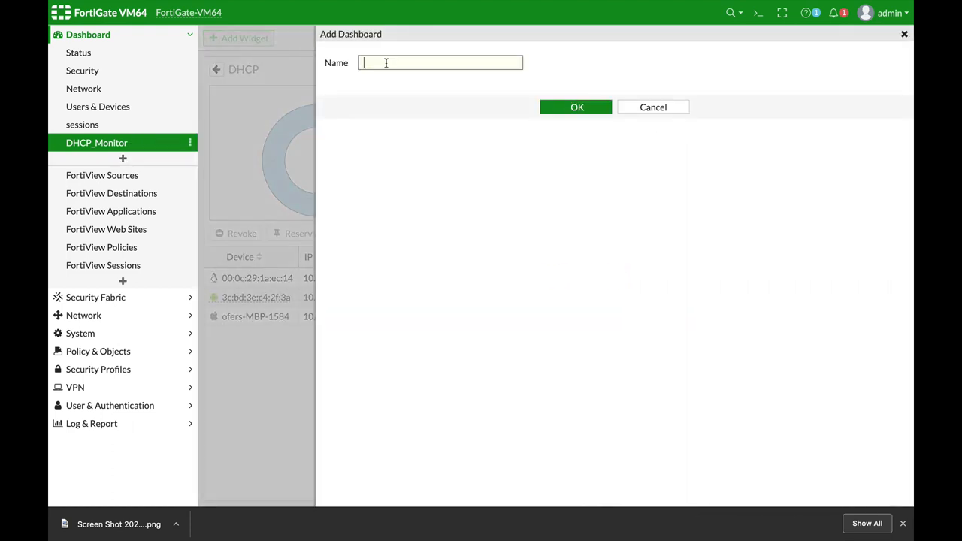
Create a new, empty dashboard named 'Devices'.
{"action": "type", "text": "Device"}
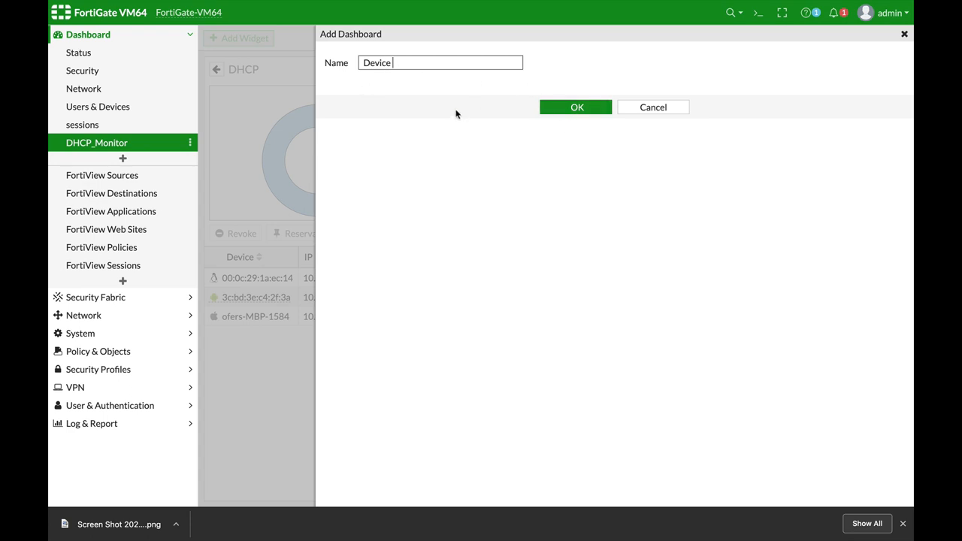
{"action": "left_click", "coordinate": [652, 107]}
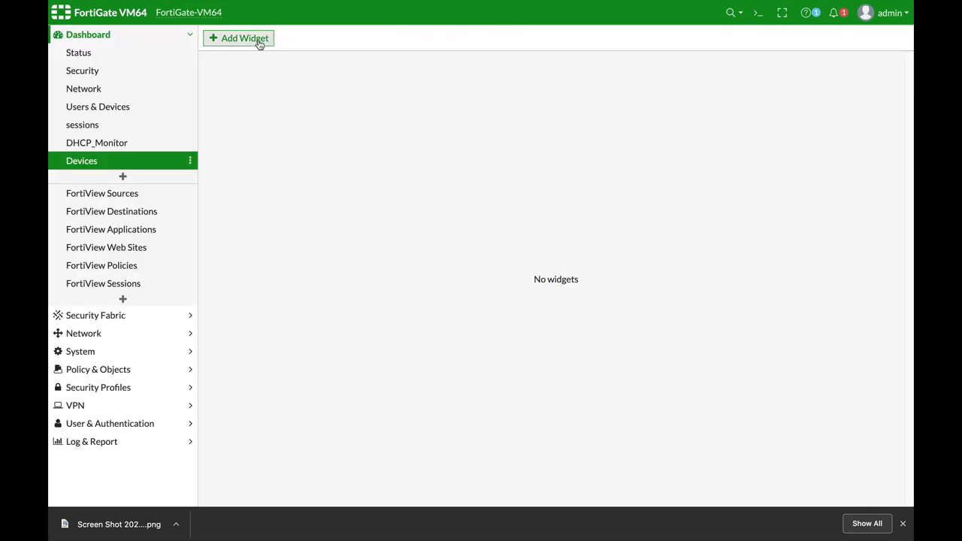
Add a Device Inventory widget showing charts by Hardware Vendor to the Devices dashboard.
{"action": "left_click", "coordinate": [238, 38]}
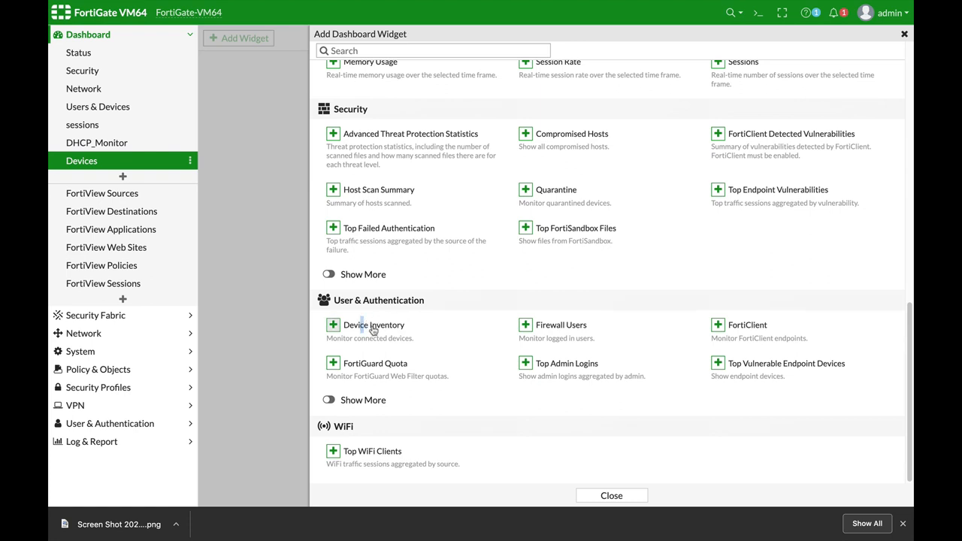
{"action": "left_click", "coordinate": [373, 325]}
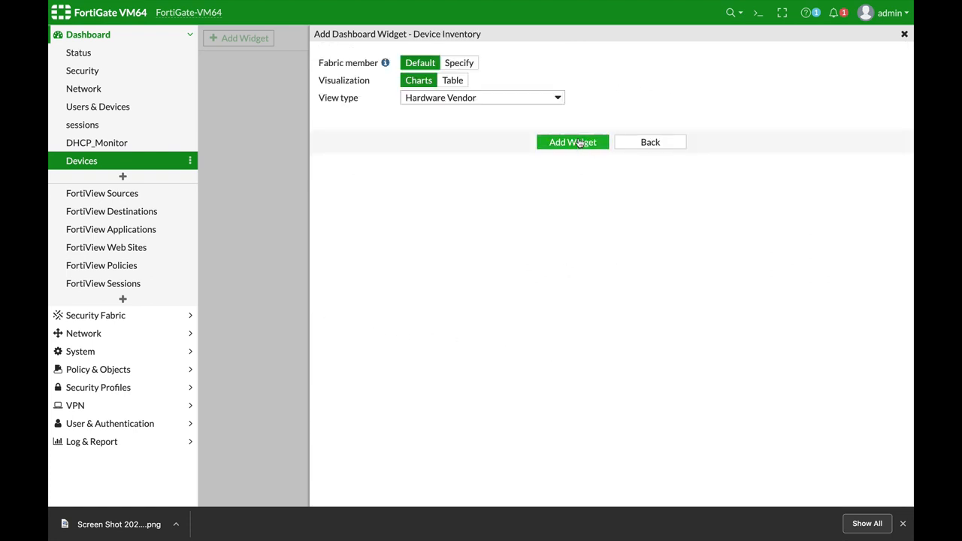
{"action": "left_click", "coordinate": [572, 142]}
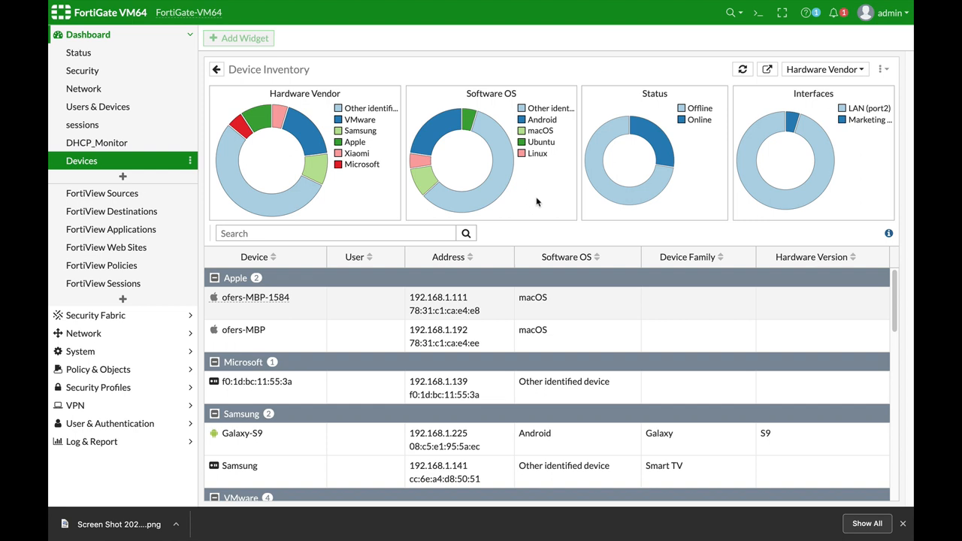
{"action": "mouse_move", "coordinate": [546, 202]}
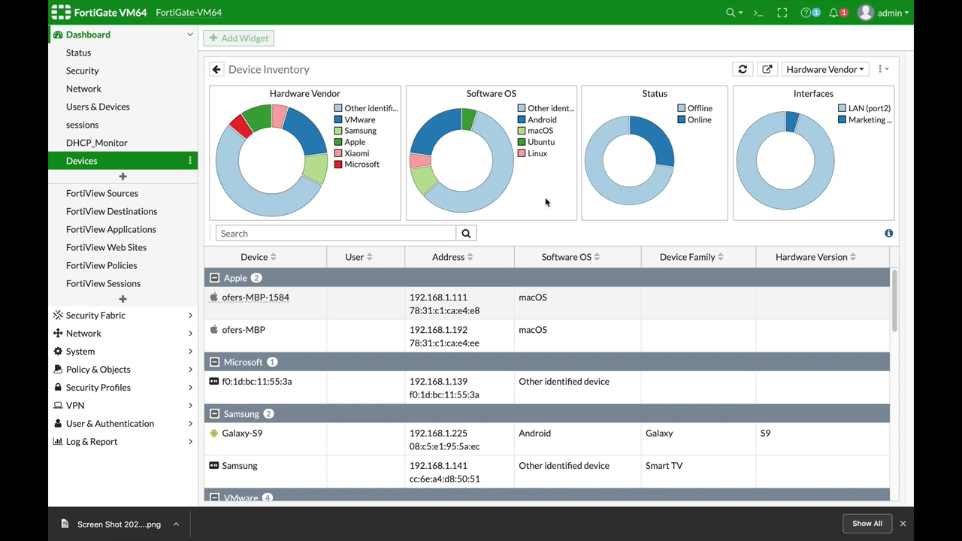
{"action": "mouse_move", "coordinate": [532, 235]}
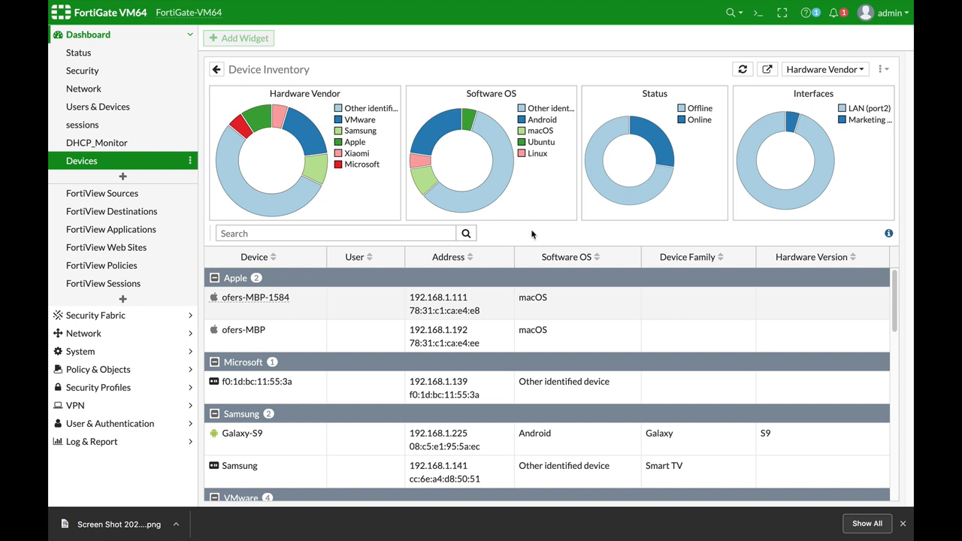
{"action": "mouse_move", "coordinate": [492, 193]}
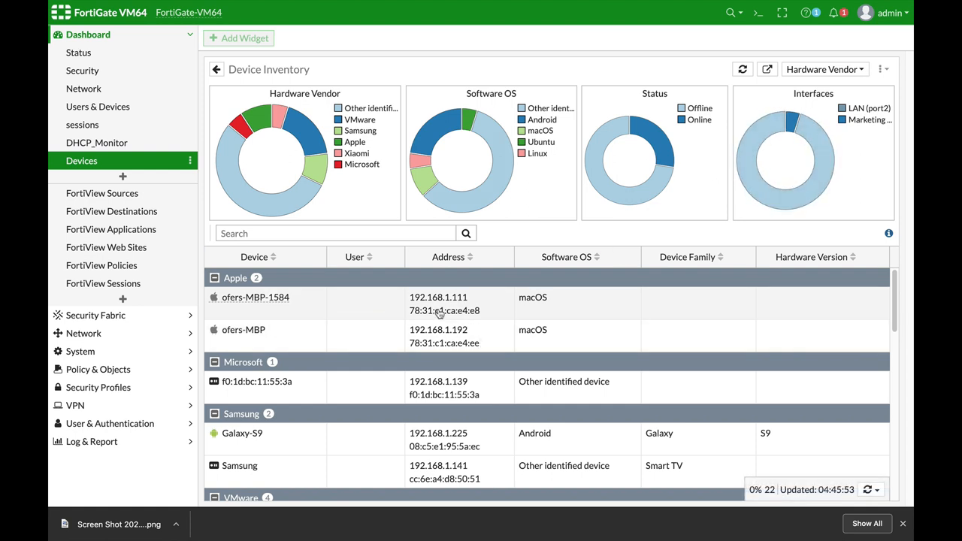
{"action": "right_click", "coordinate": [255, 297]}
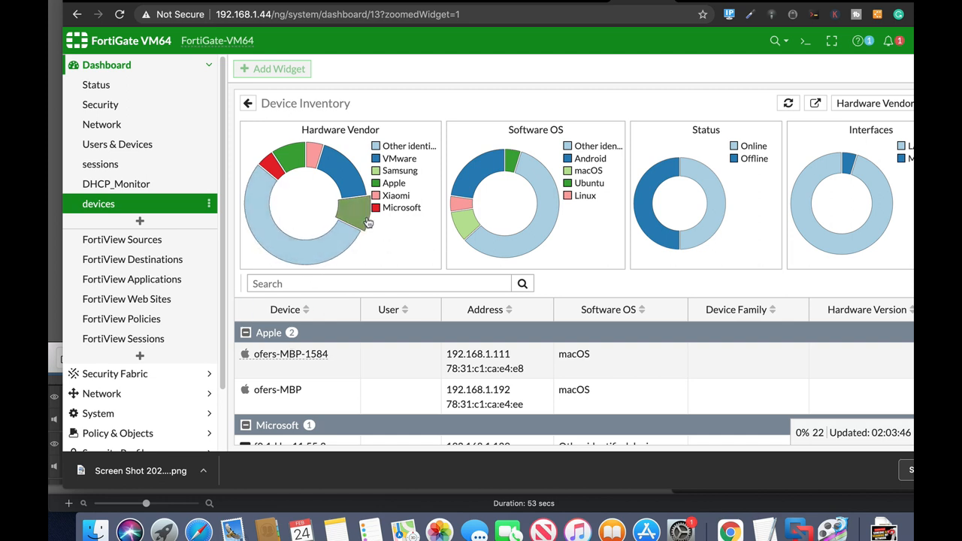
{"action": "mouse_move", "coordinate": [368, 222]}
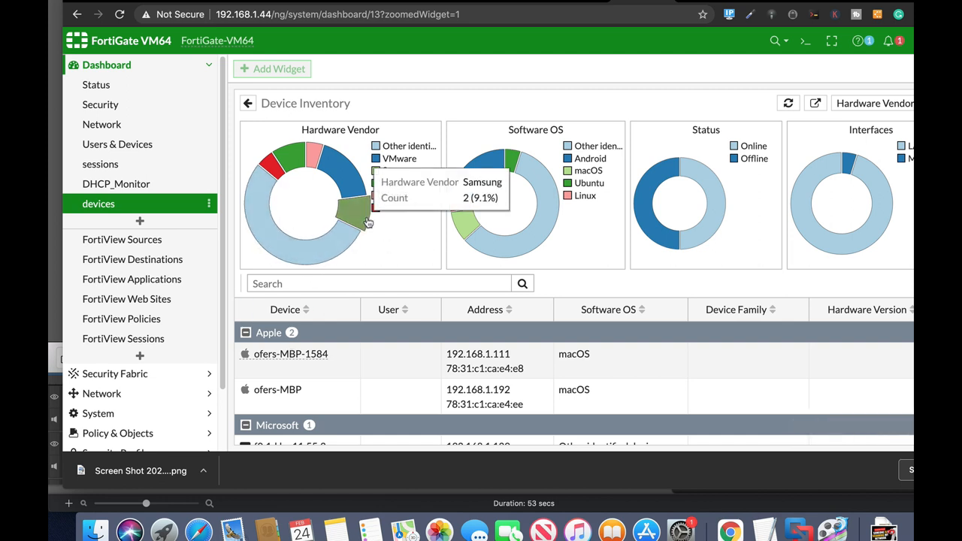
{"action": "mouse_move", "coordinate": [343, 232]}
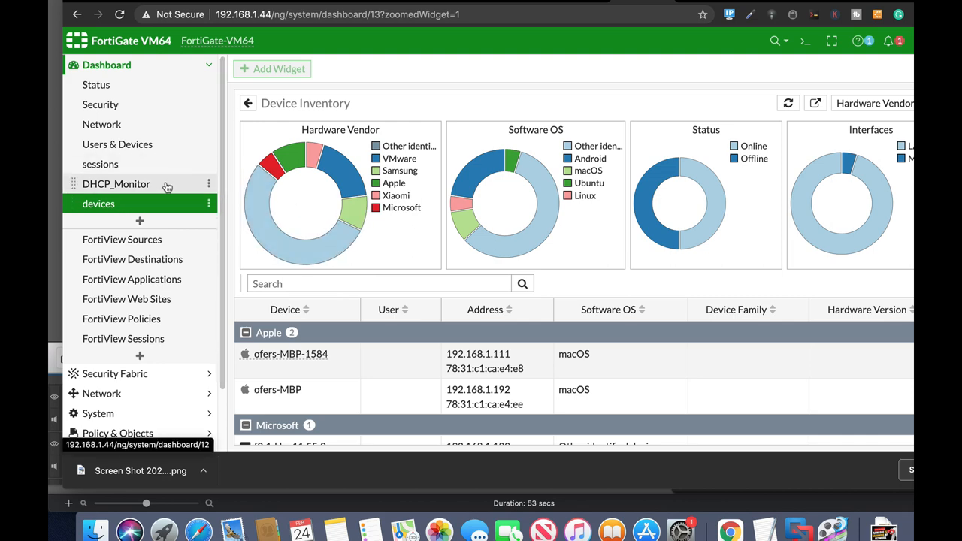
{"action": "left_click", "coordinate": [115, 183]}
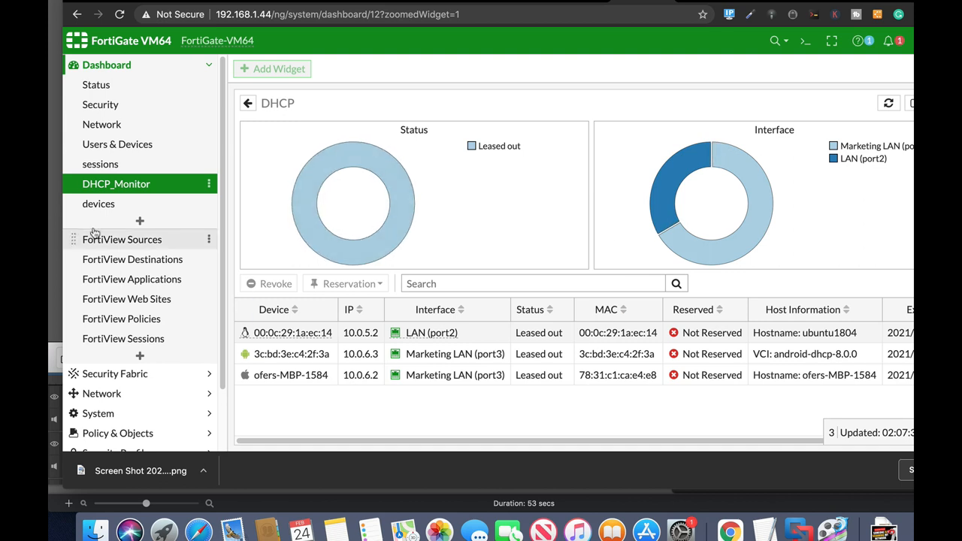
{"action": "mouse_move", "coordinate": [100, 164]}
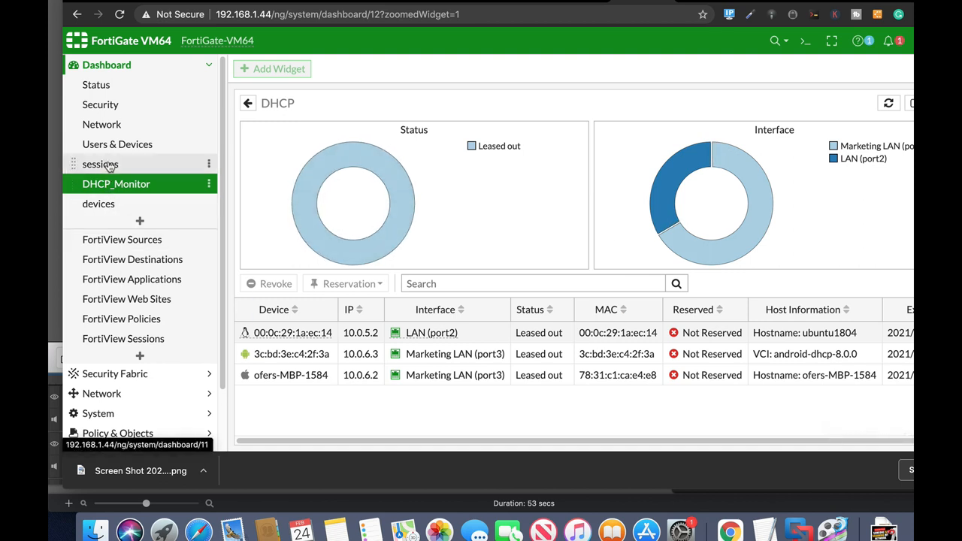
{"action": "left_click", "coordinate": [100, 164]}
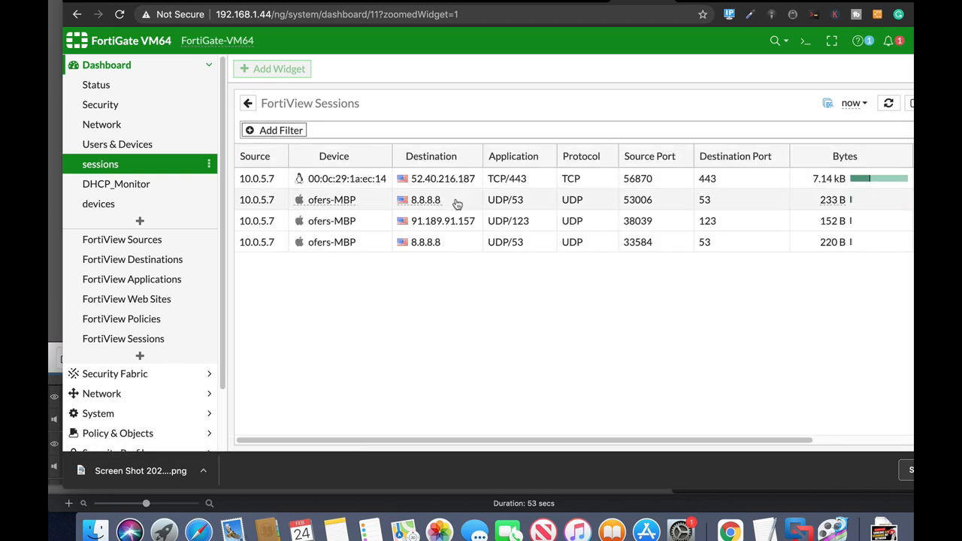
{"action": "mouse_move", "coordinate": [99, 203]}
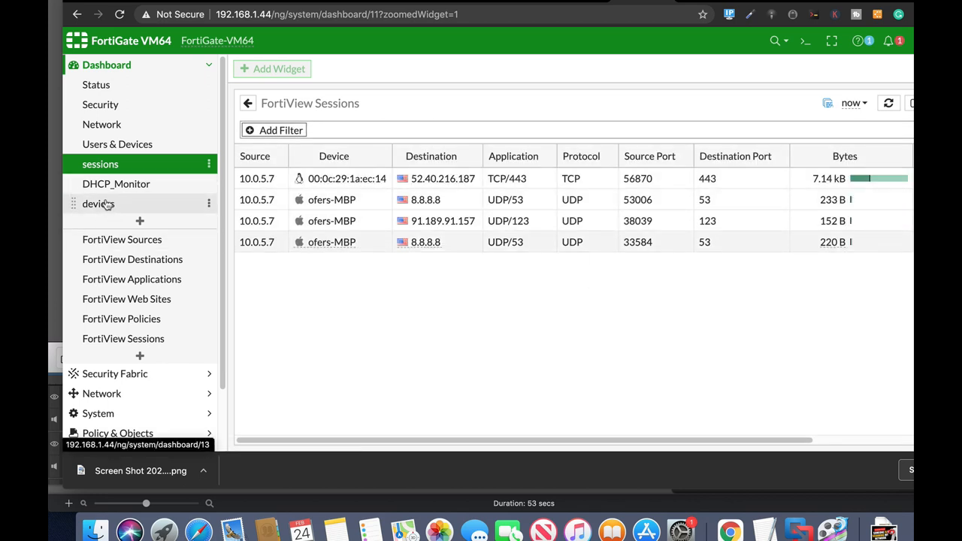
{"action": "left_click", "coordinate": [98, 204]}
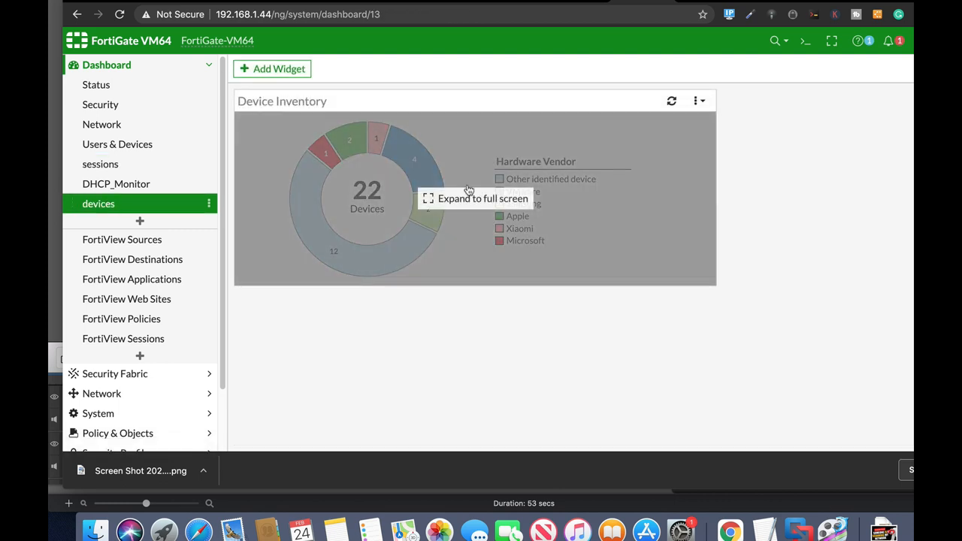
{"action": "left_click", "coordinate": [481, 198]}
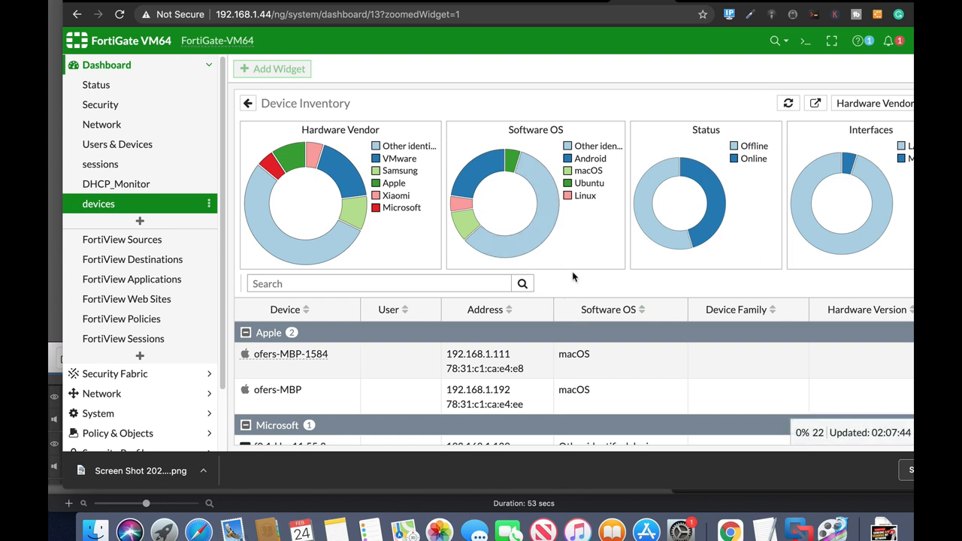
{"action": "mouse_move", "coordinate": [590, 273]}
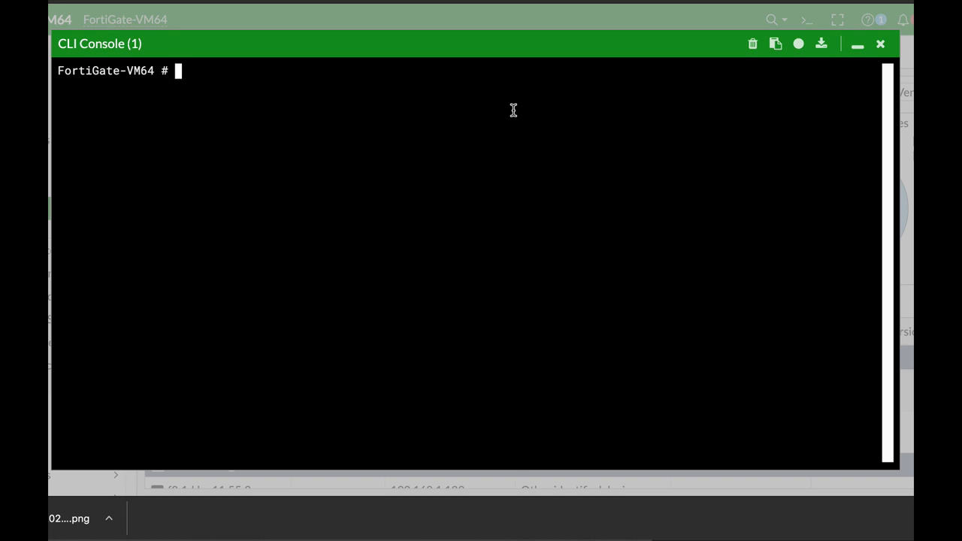
Run 'diag user-device-store device memory list' in the CLI Console.
{"action": "type", "text": "diag"}
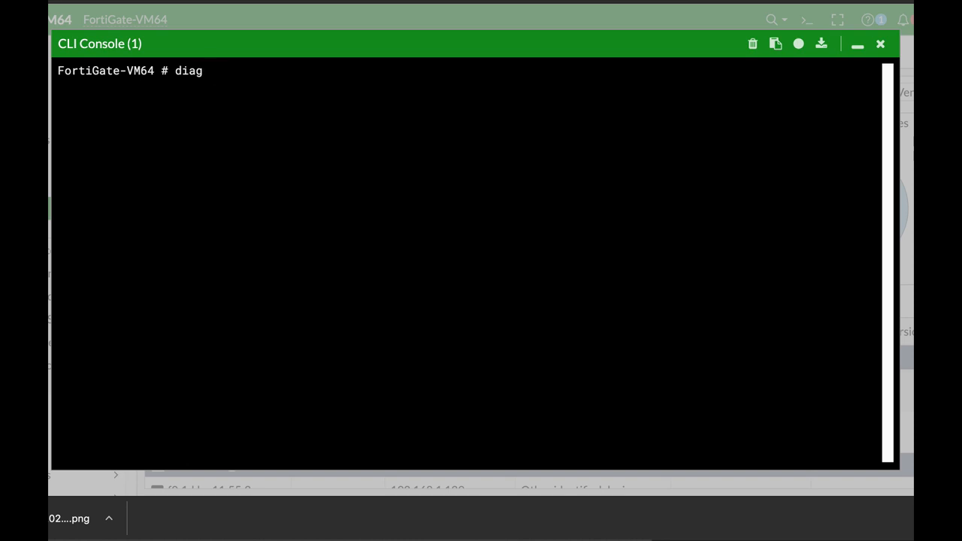
{"action": "type", "text": "user-device-store"}
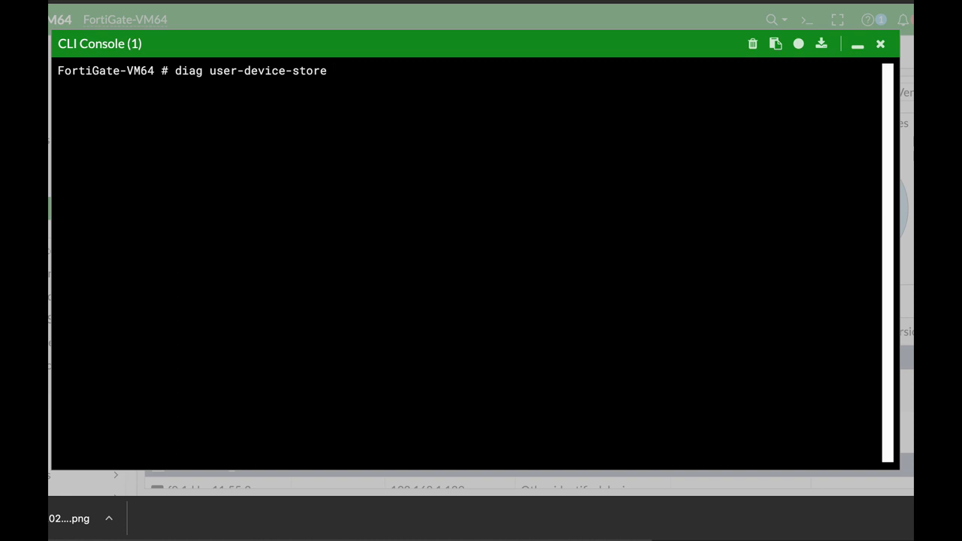
{"action": "type", "text": "device"}
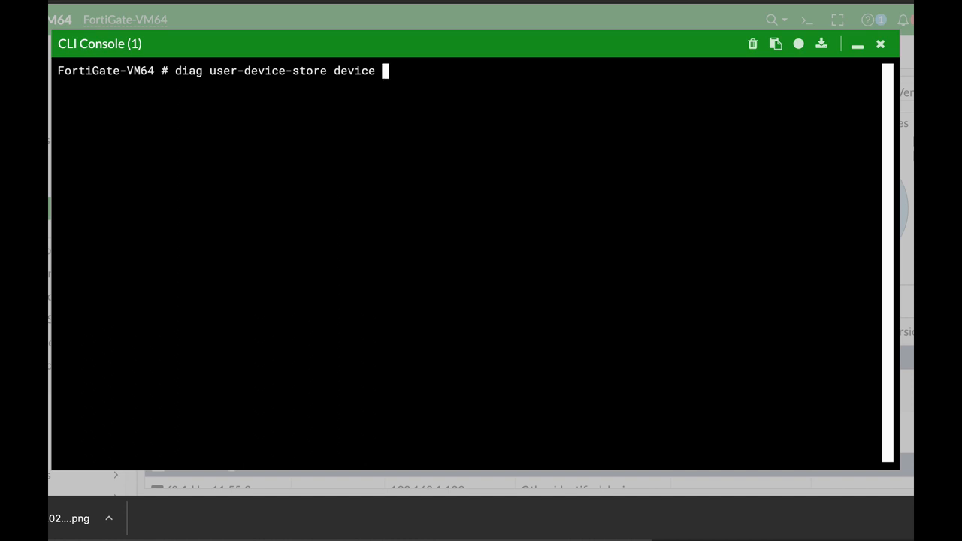
{"action": "type", "text": "memory"}
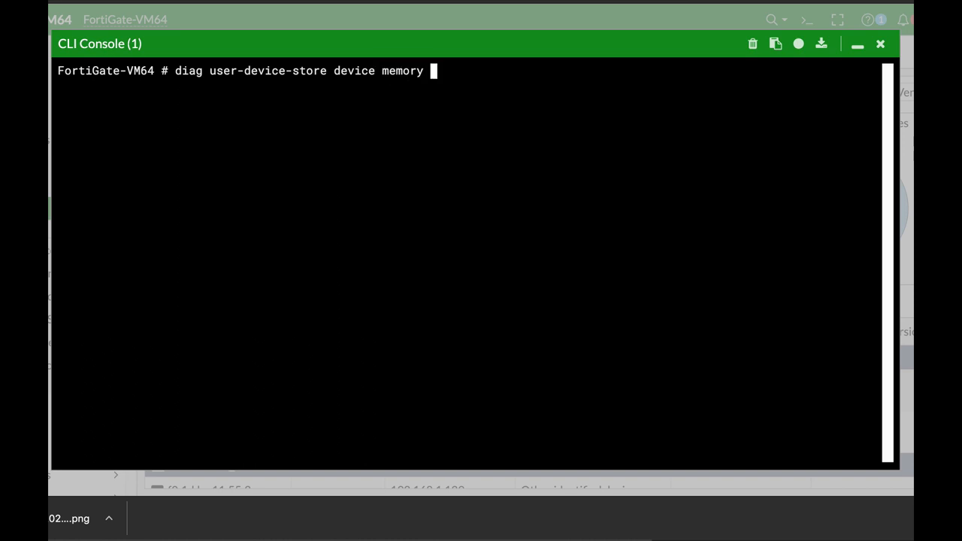
{"action": "type", "text": "list"}
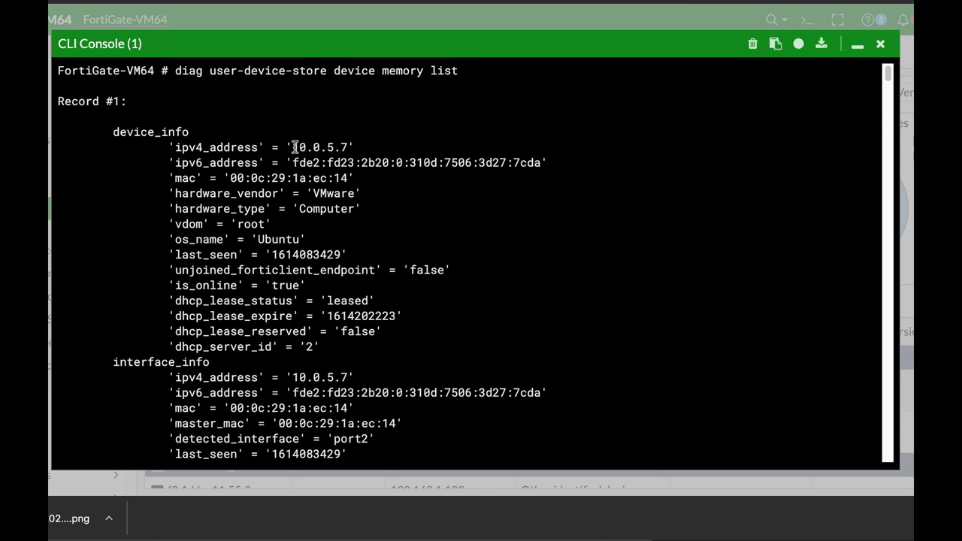
Highlight the first record's mac, OS and os_name (Ubuntu) values, then scroll to the output's end.
{"action": "double_click", "coordinate": [319, 147]}
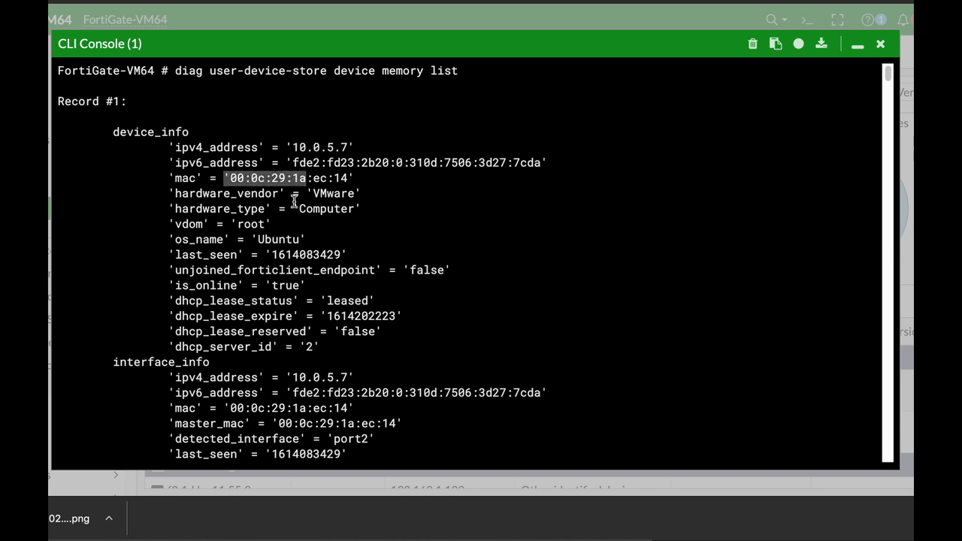
{"action": "mouse_move", "coordinate": [277, 233]}
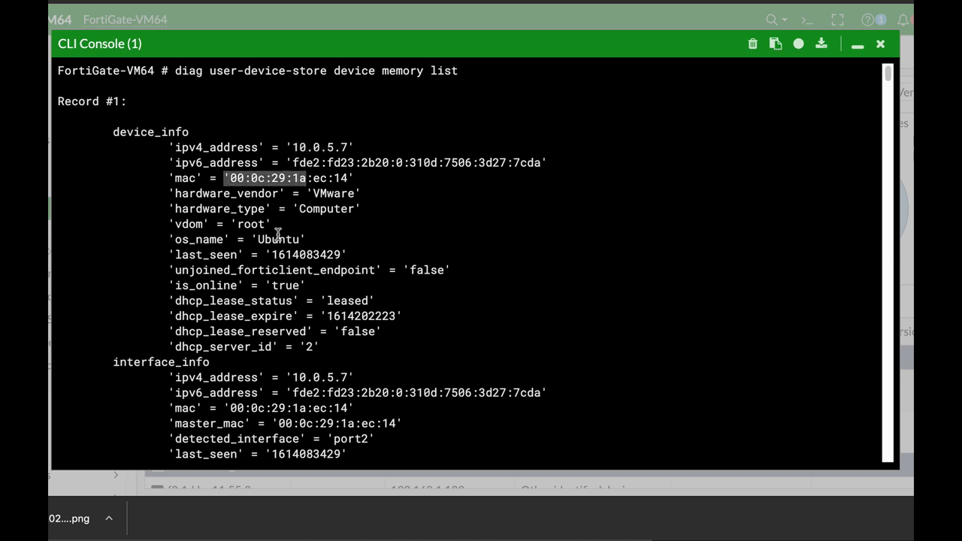
{"action": "double_click", "coordinate": [326, 208]}
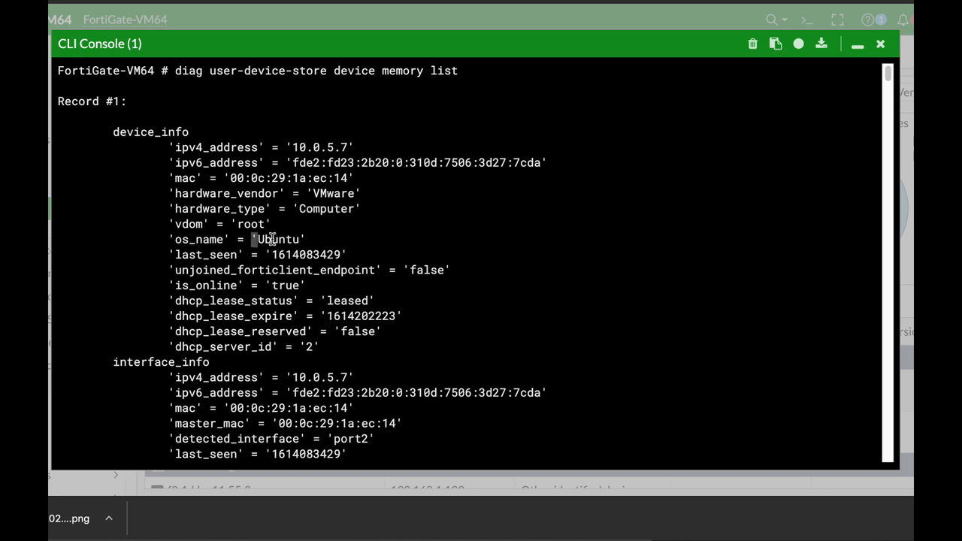
{"action": "double_click", "coordinate": [277, 239]}
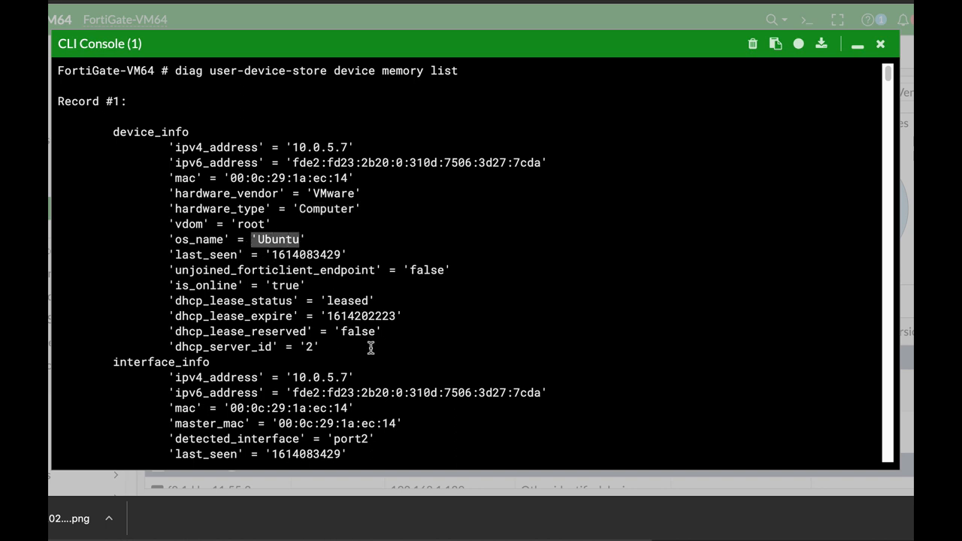
{"action": "scroll", "scroll_direction": "down", "scroll_amount": 3}
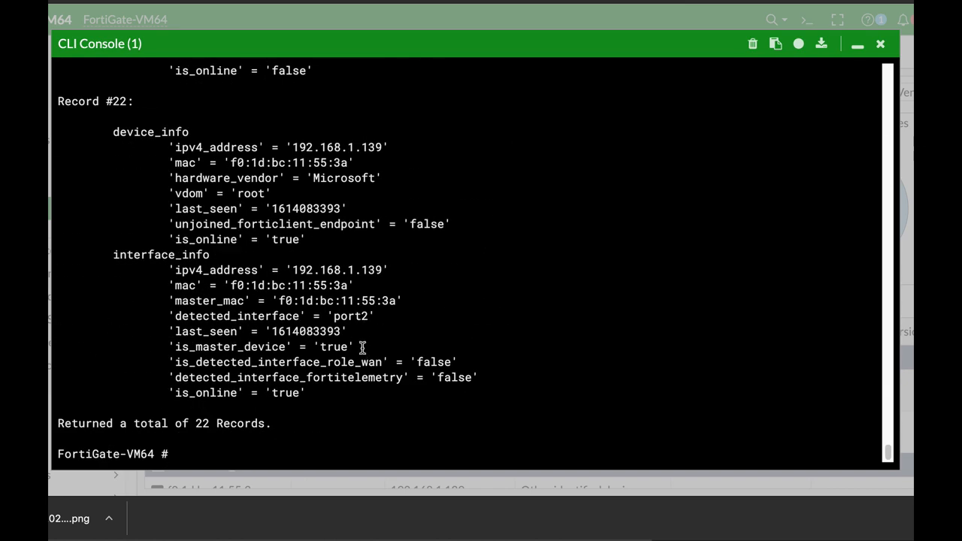
Query the device store memory by IP 10.0.5.7 and highlight the address in Record #1.
{"action": "type", "text": "diag user-device-store device memory lis"}
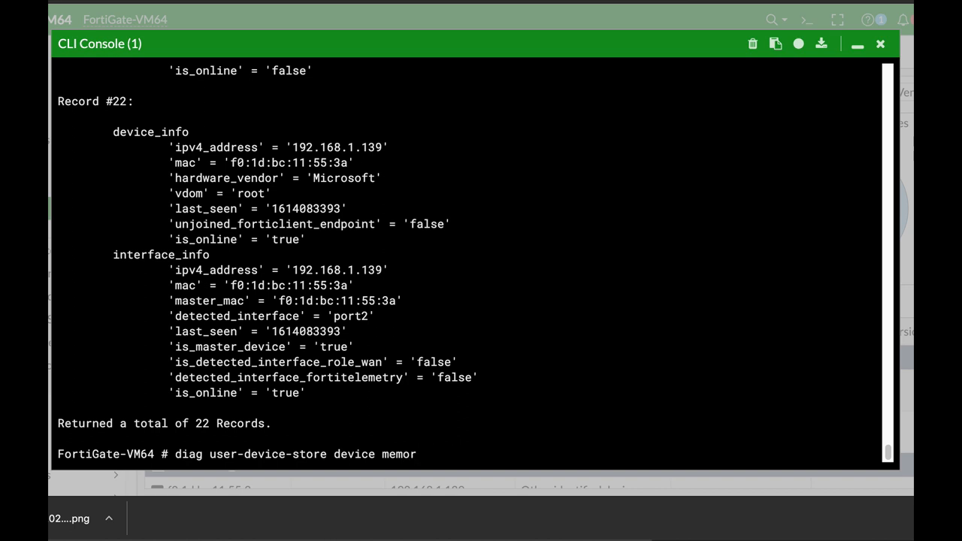
{"action": "type", "text": "y"}
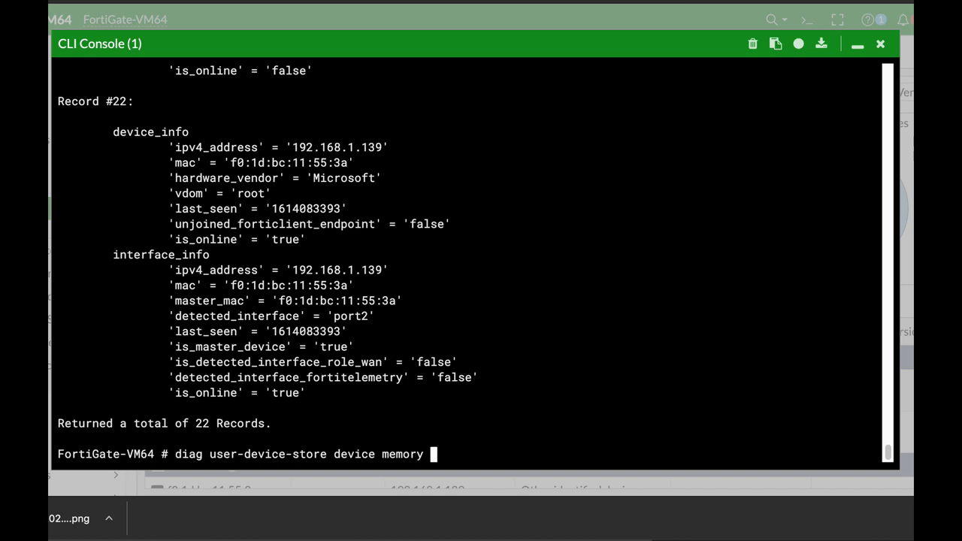
{"action": "type", "text": "query"}
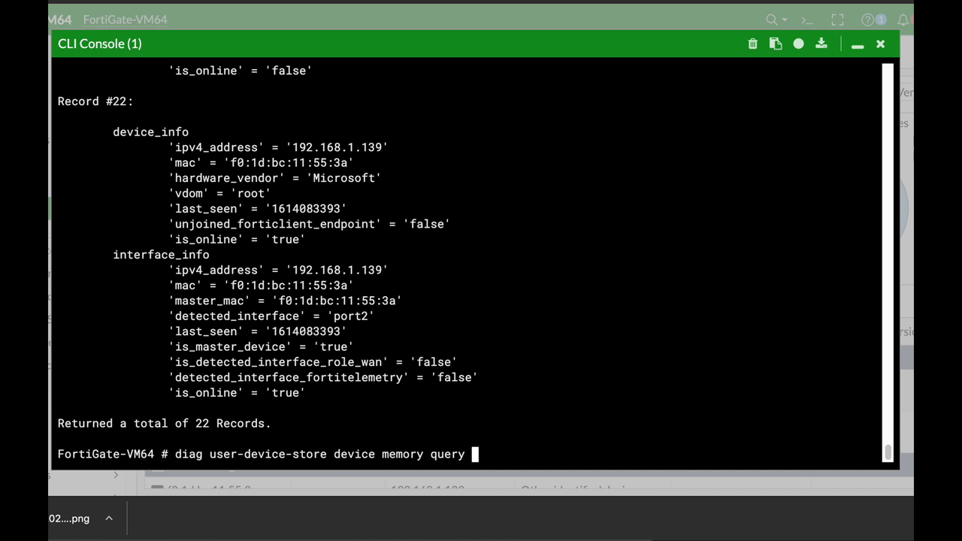
{"action": "type", "text": "i"}
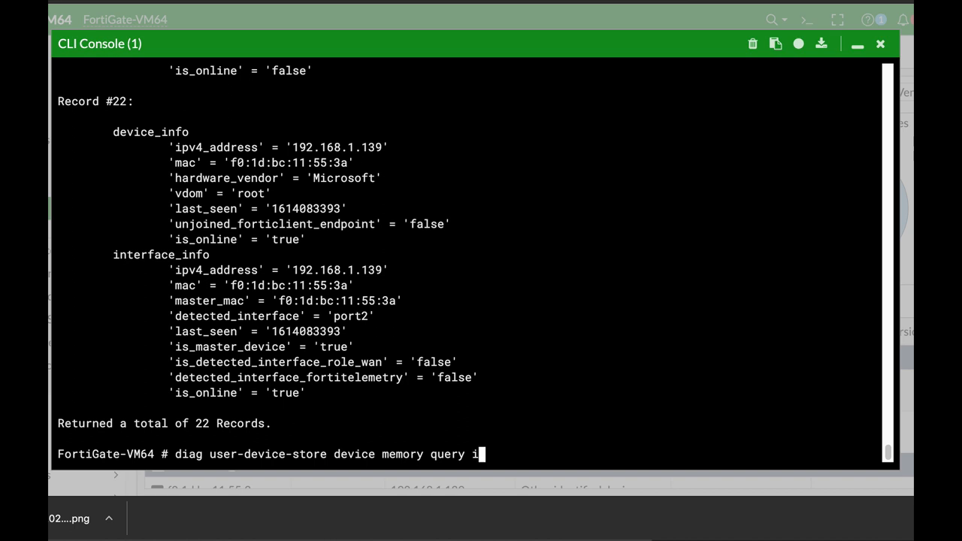
{"action": "type", "text": "p 10"}
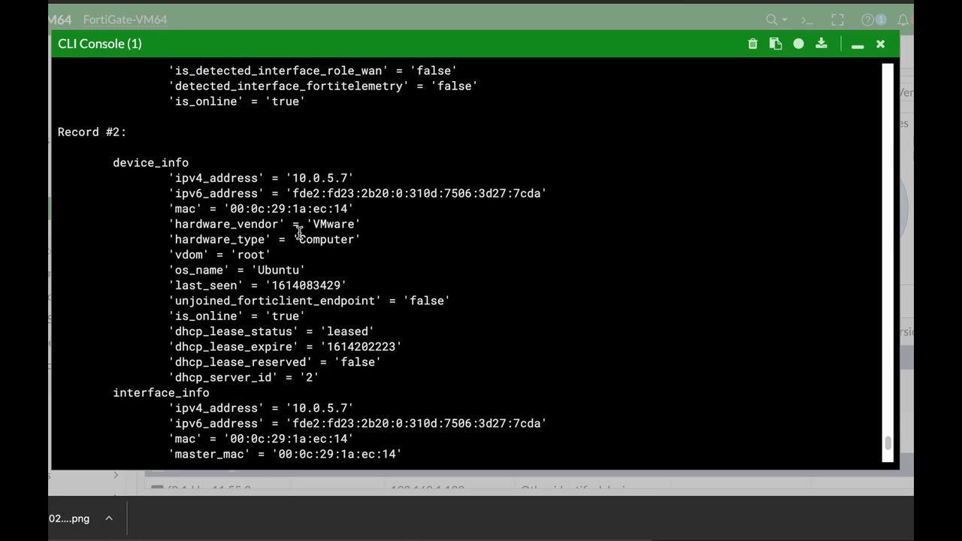
{"action": "scroll", "scroll_direction": "down", "scroll_amount": 3}
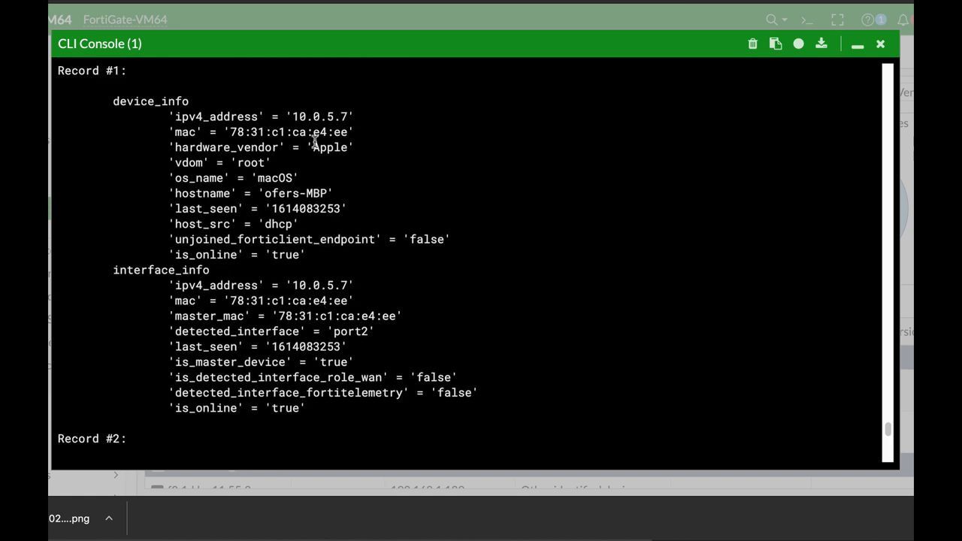
{"action": "double_click", "coordinate": [318, 116]}
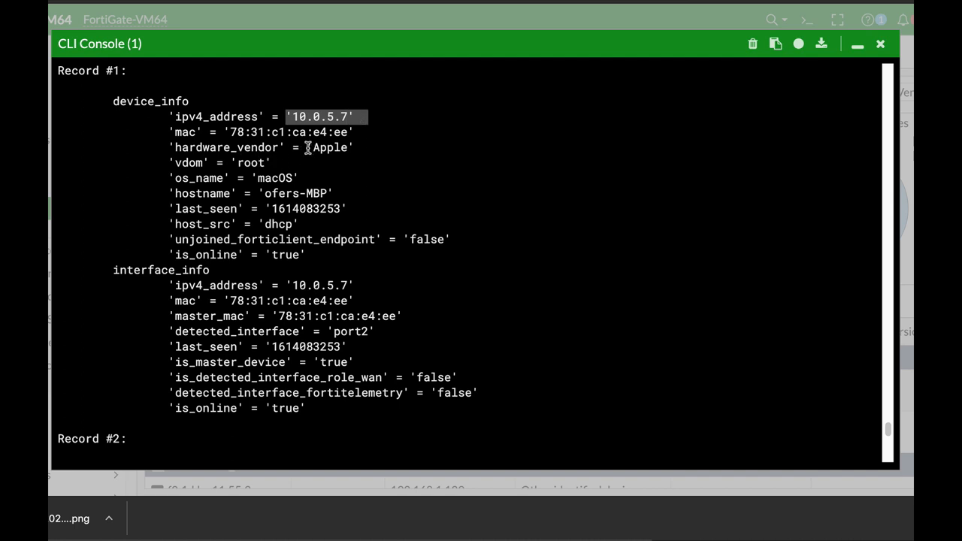